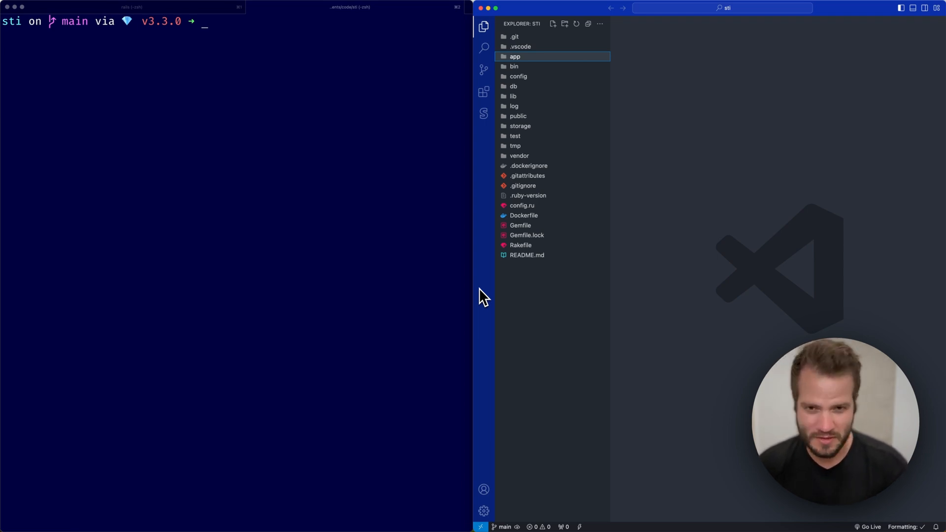
mouse_move(419, 295)
type("rails")
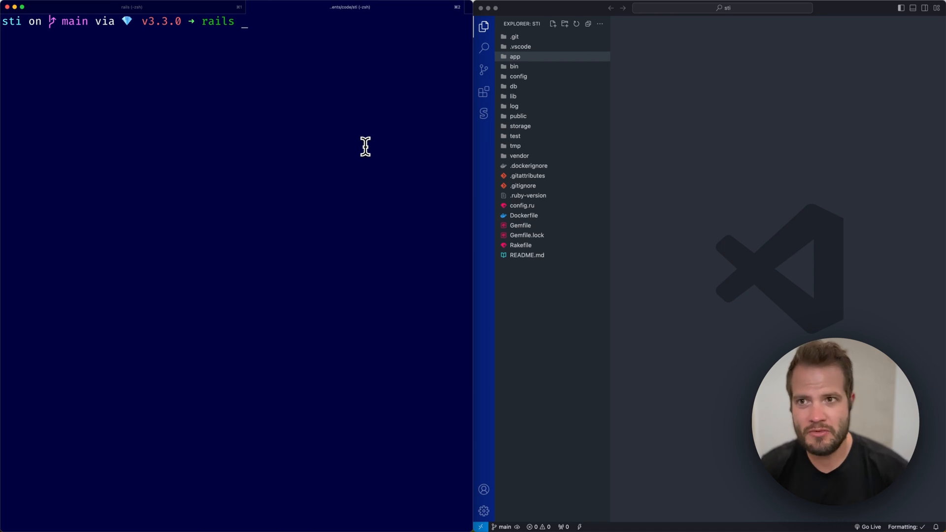
Run 'rails g model Vehicle type make model year:integer' to generate the Vehicle model files.
type("g nd")
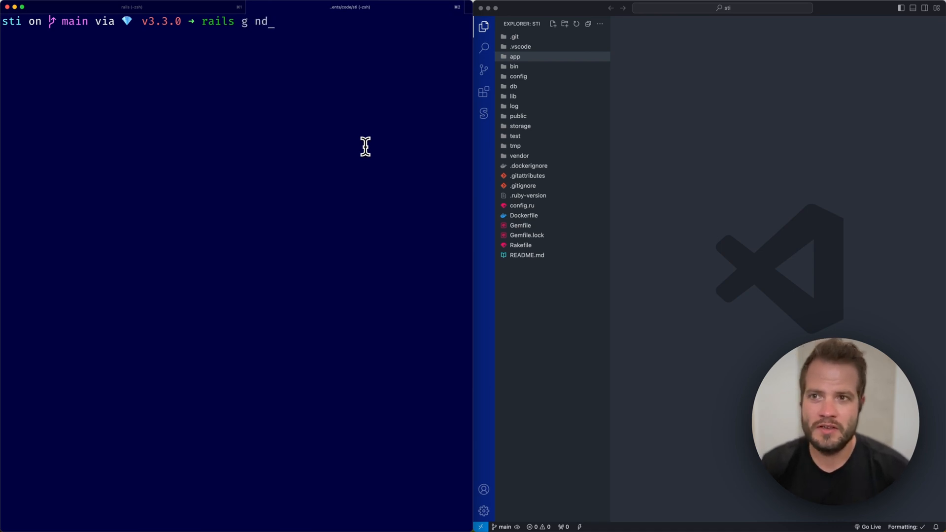
type("model")
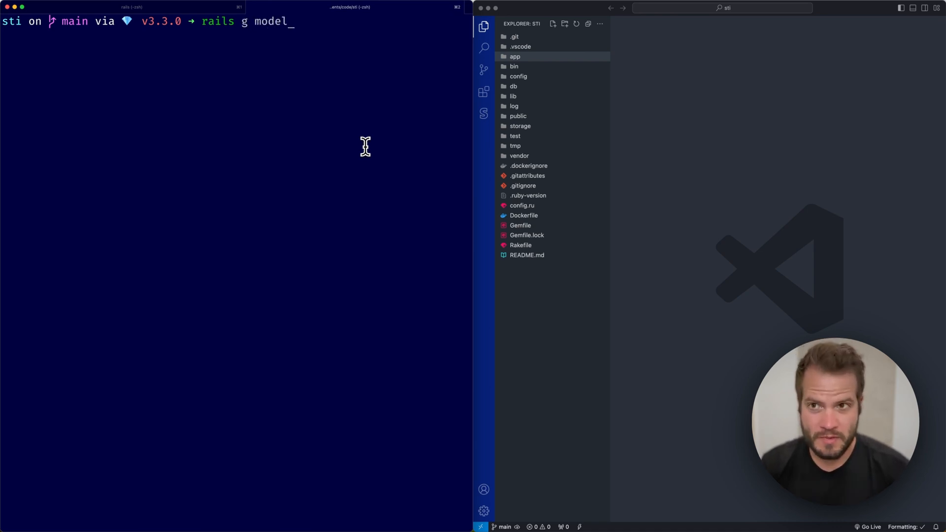
type("Vehic")
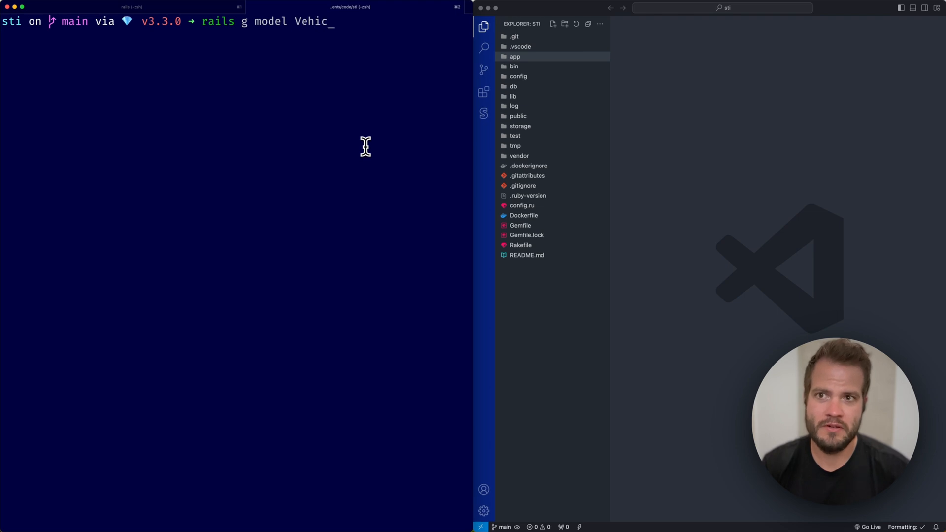
key("Backspace")
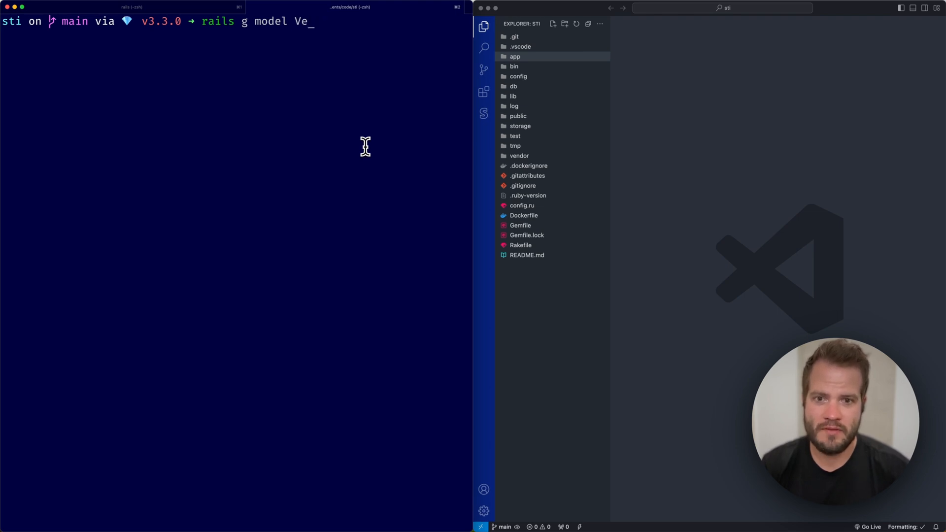
type("hicle")
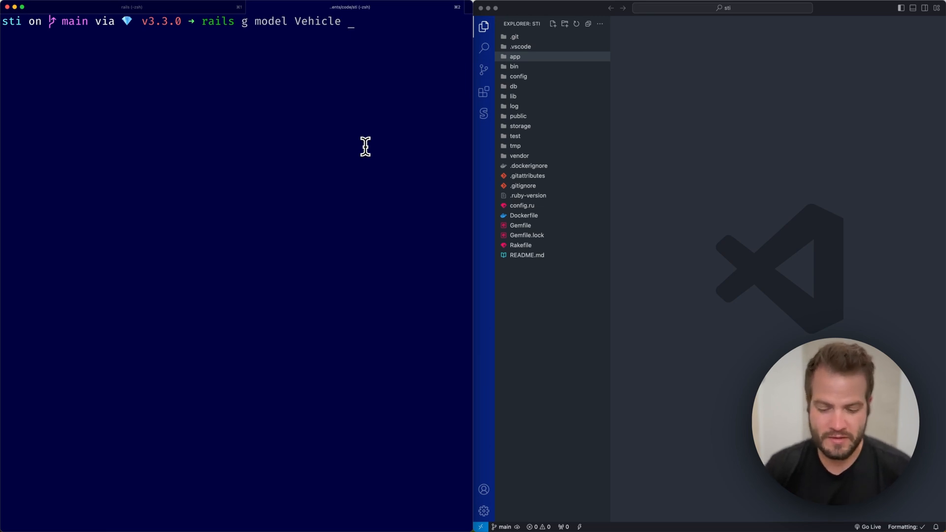
type("type:stri")
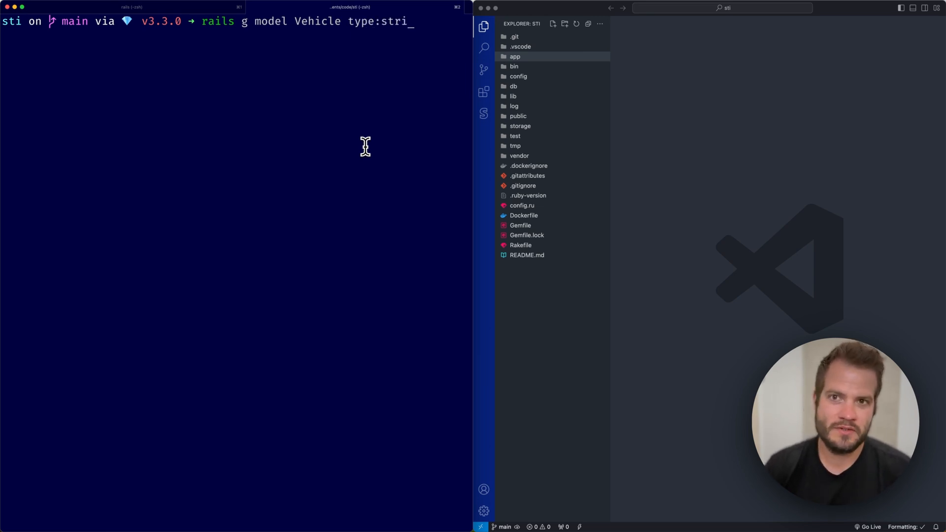
key("Backspace")
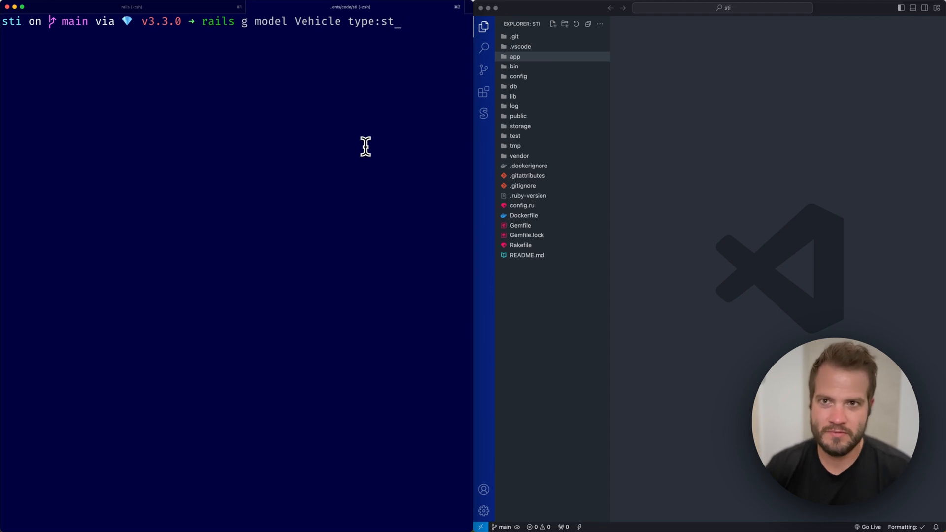
key("Backspace")
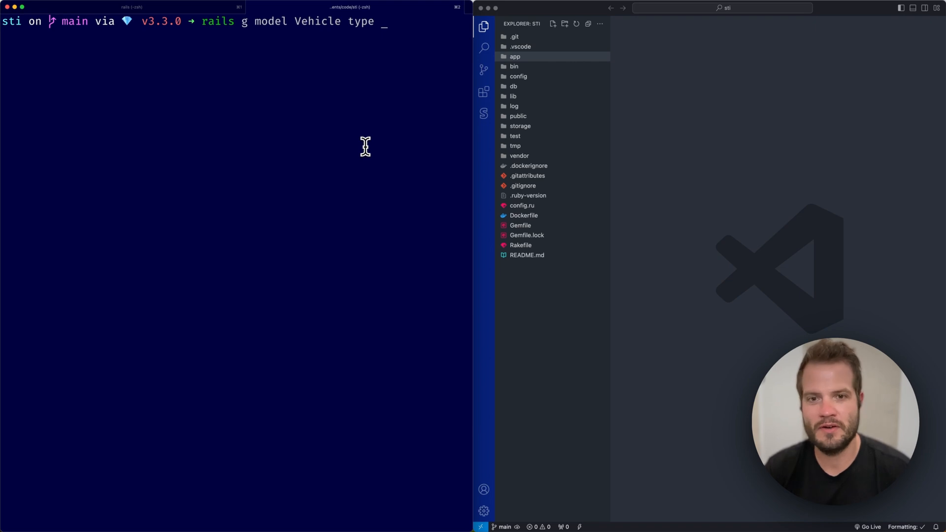
type("make model year:integer")
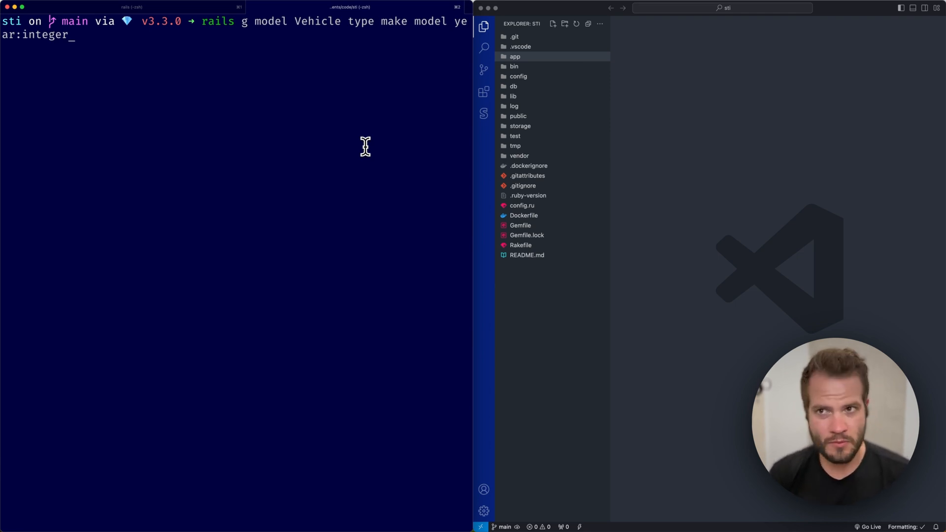
key("Enter")
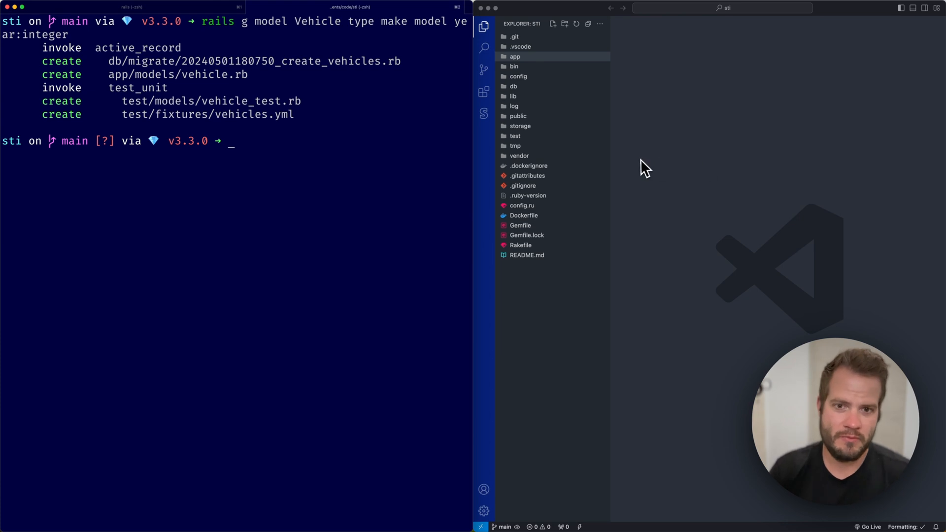
mouse_move(423, 235)
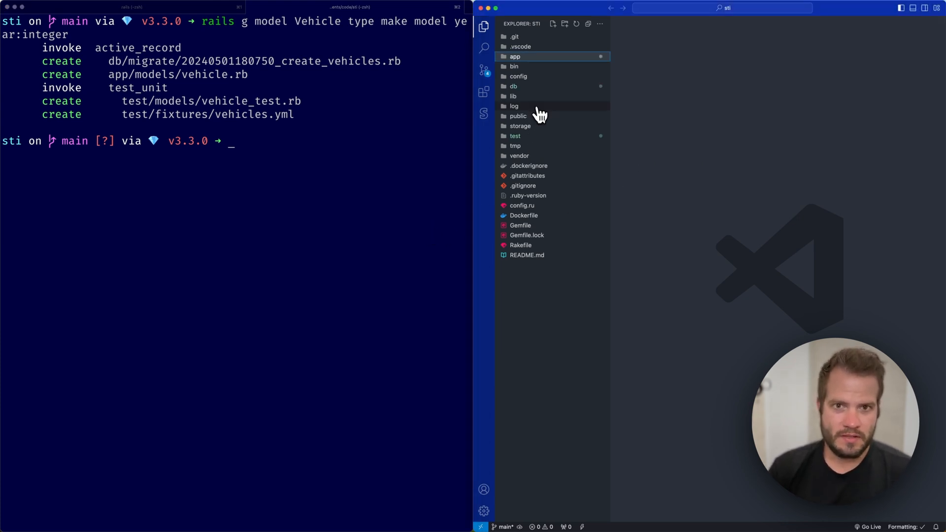
Review the create_vehicles migration and run 'rails db:migrate' to create the vehicles table.
left_click(514, 87)
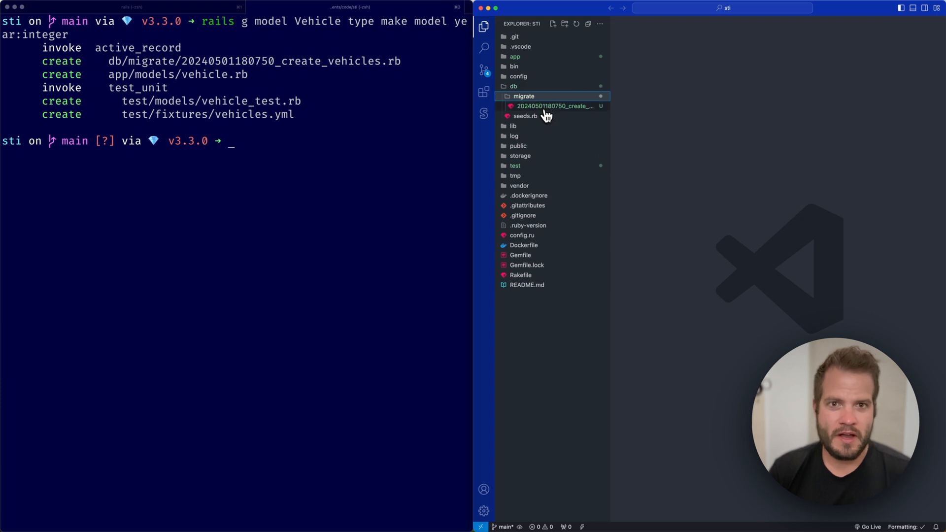
left_click(554, 107)
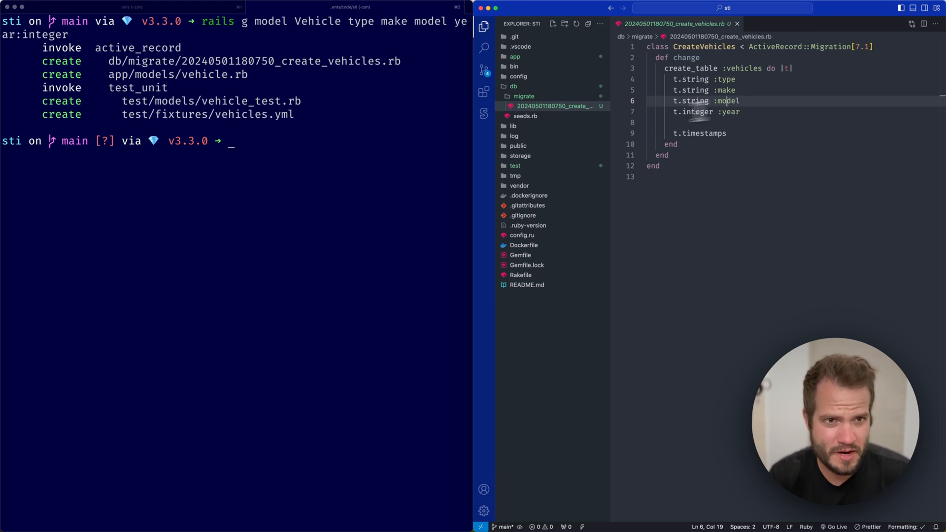
type("rails")
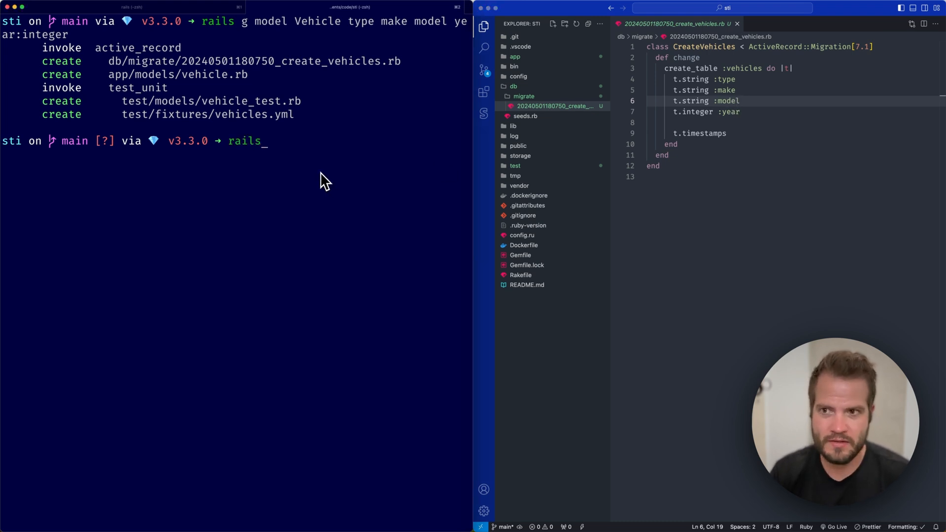
type("db:migrate")
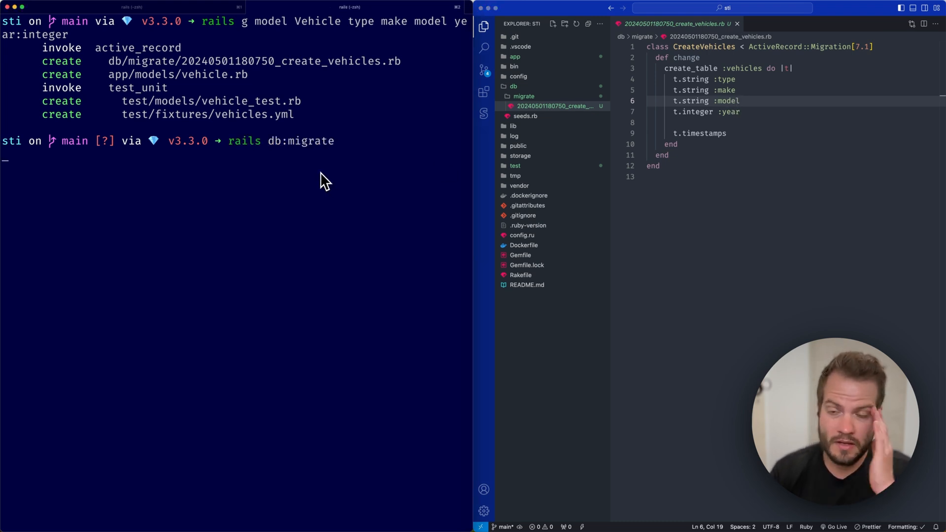
key("Enter")
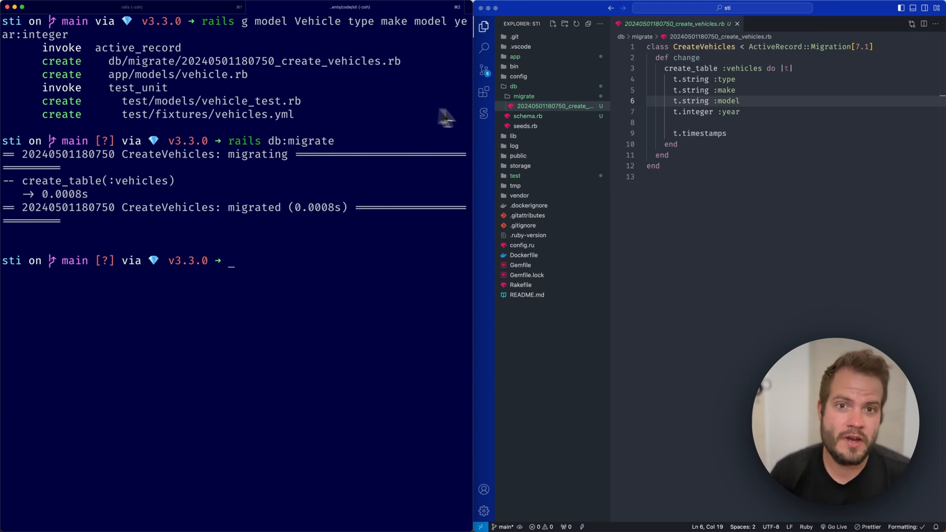
left_click(514, 87)
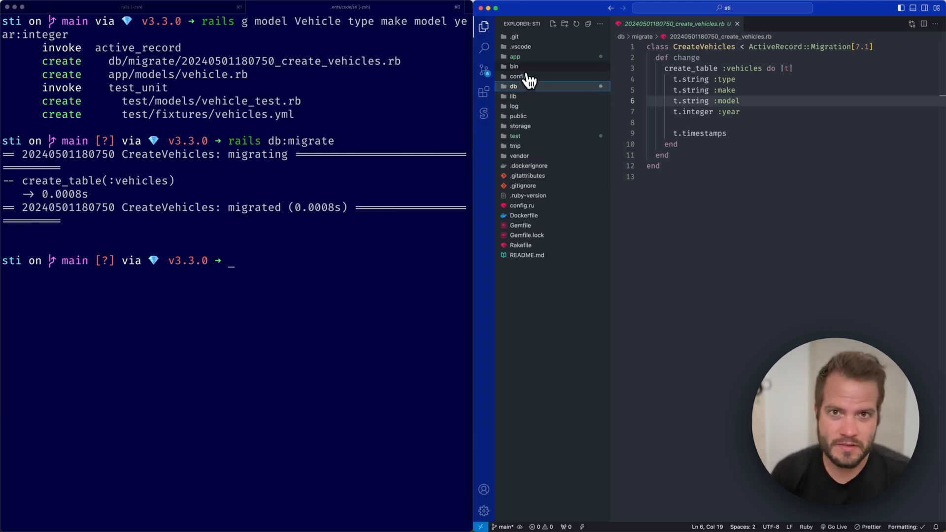
Expand the app folder to reach the Vehicle model in models.
left_click(515, 56)
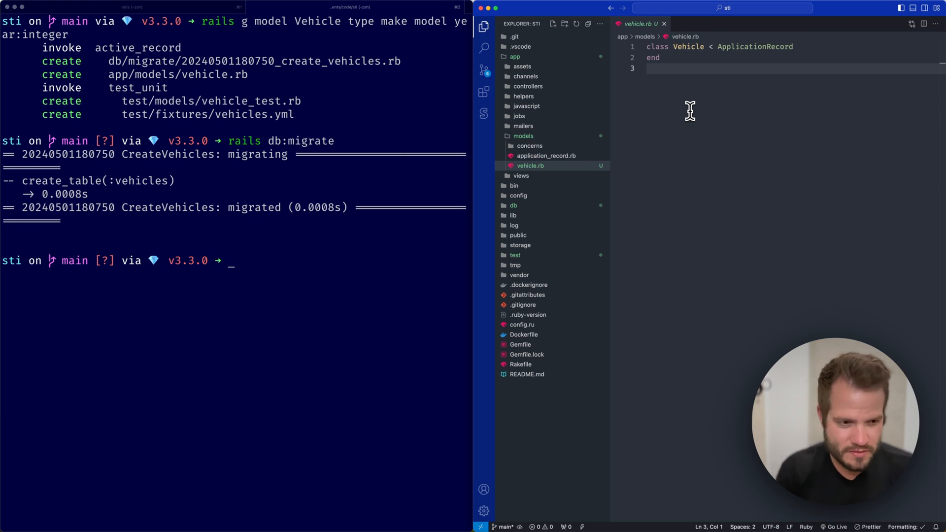
mouse_move(661, 122)
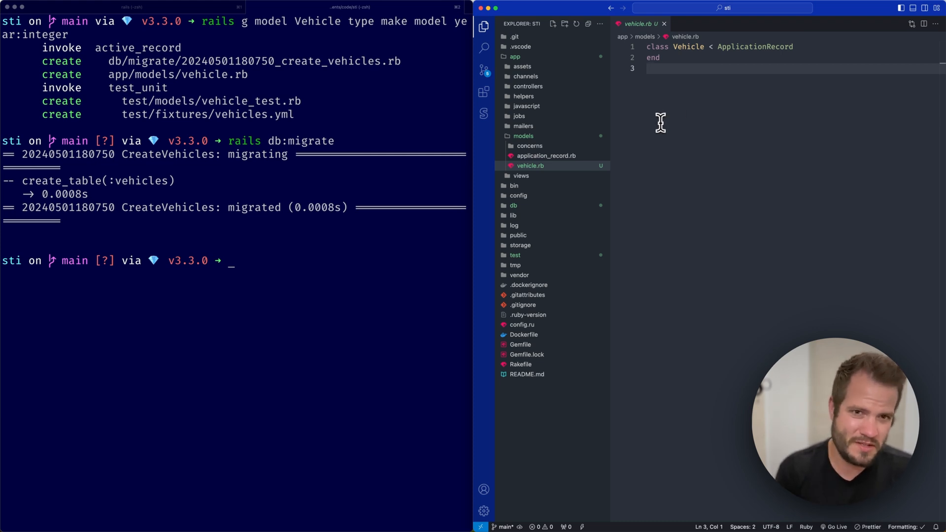
mouse_move(536, 140)
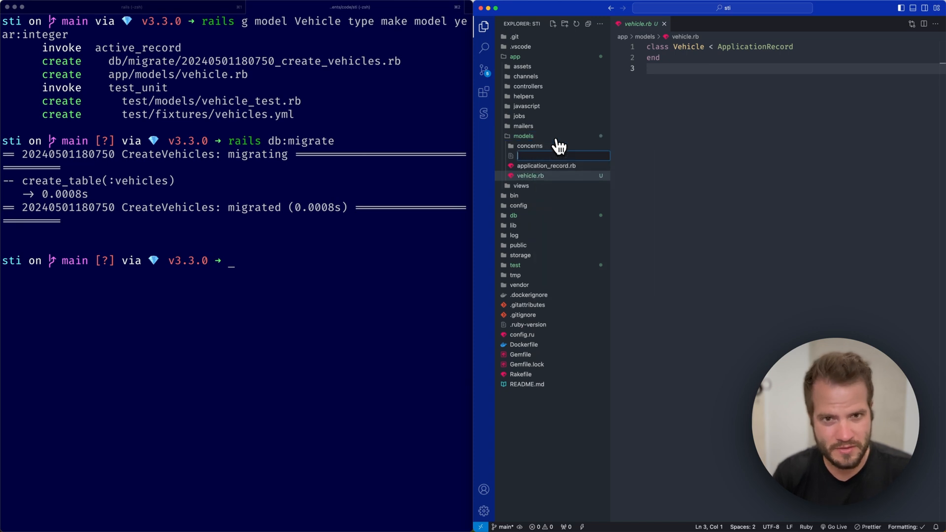
mouse_move(557, 144)
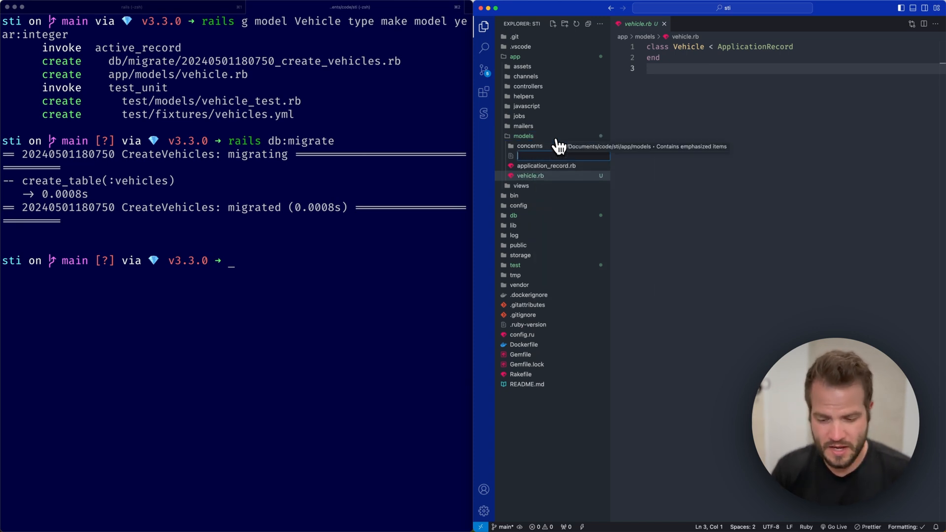
Create car.rb in models and review the Vehicle model before editing it.
type("car.rb")
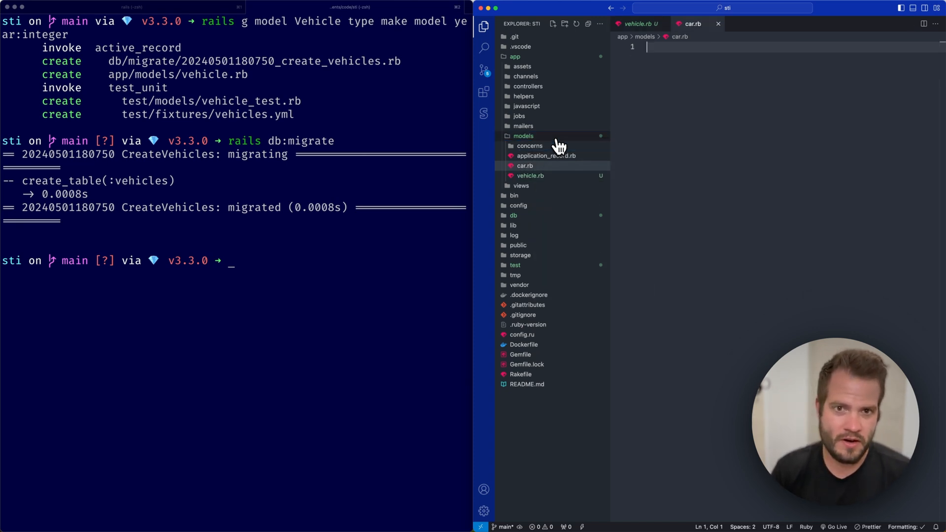
left_click(530, 176)
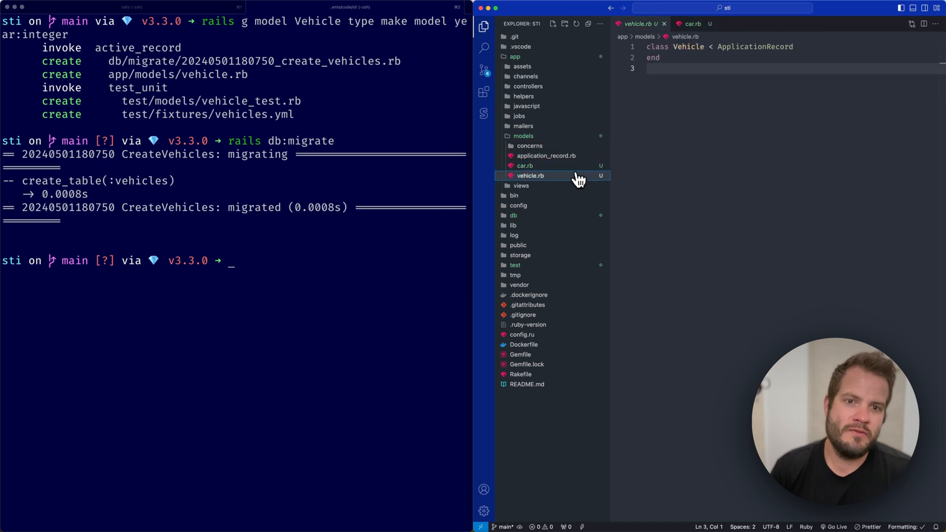
left_click_drag(705, 46, 653, 57)
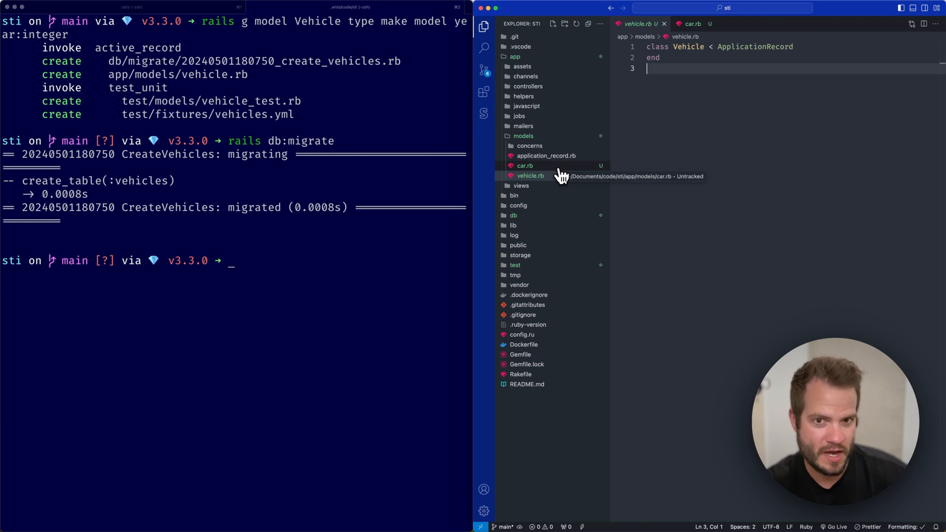
mouse_move(573, 175)
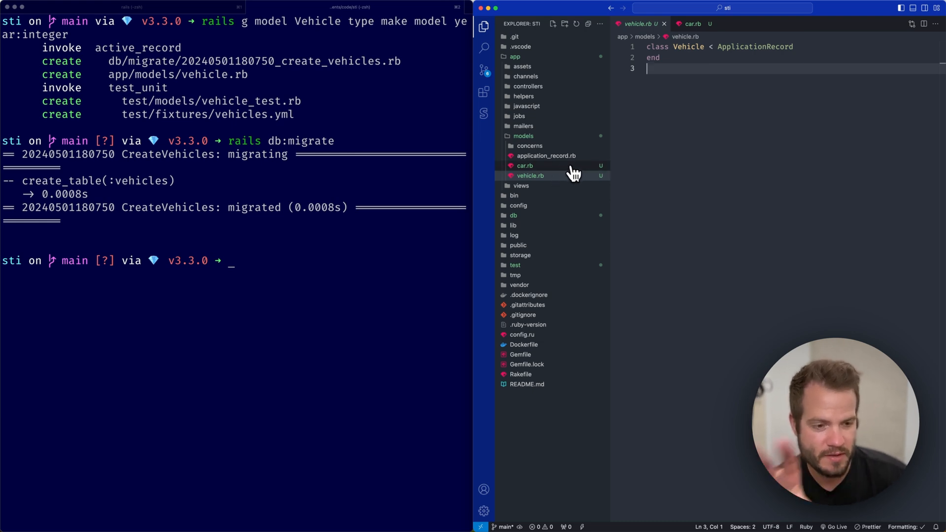
left_click(525, 166)
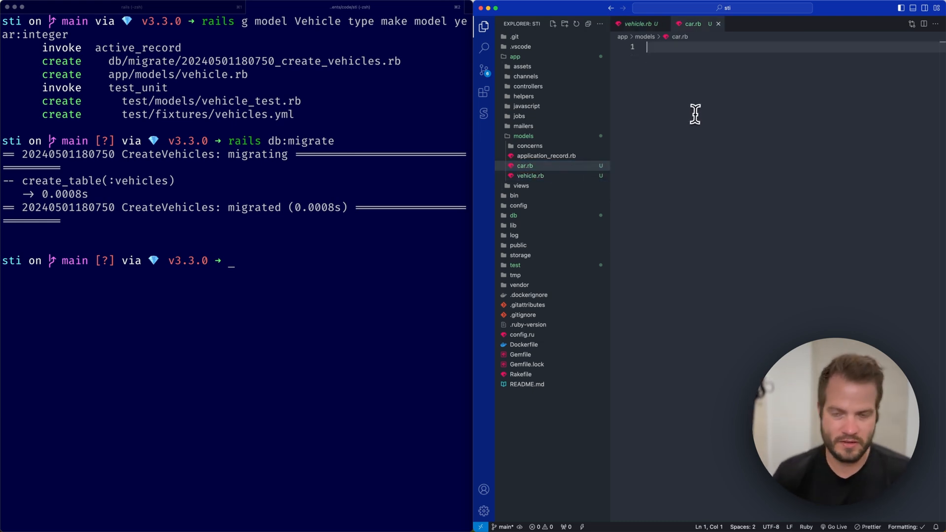
Define 'class Car < Vehicle' with an empty body in car.rb.
type("class C")
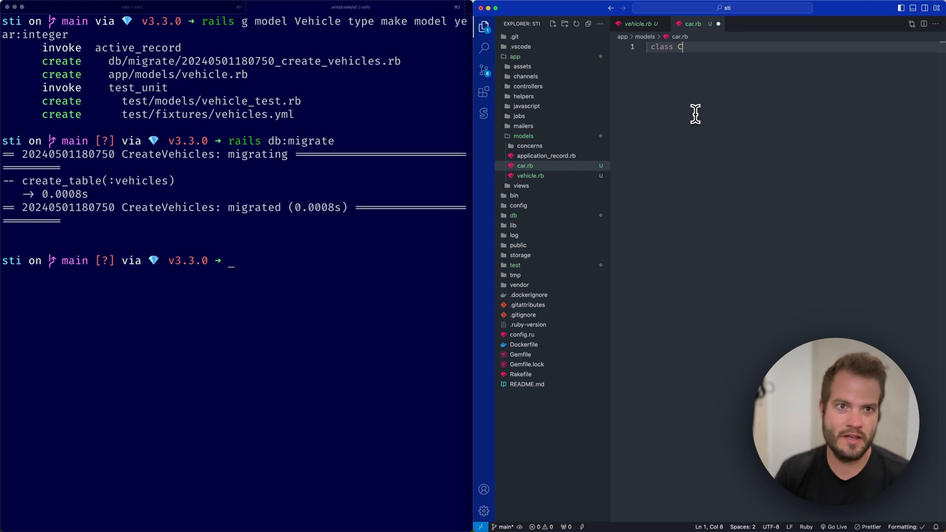
type("ar < Ve")
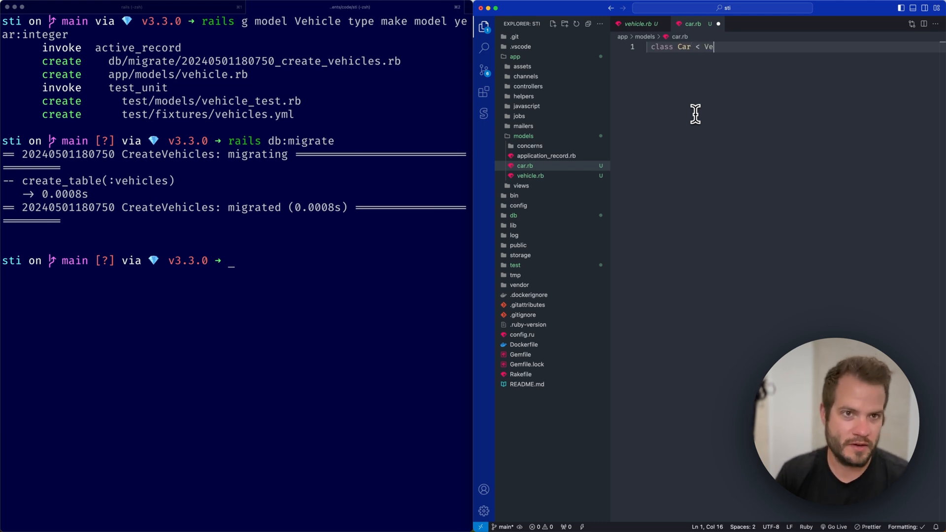
type("hicle")
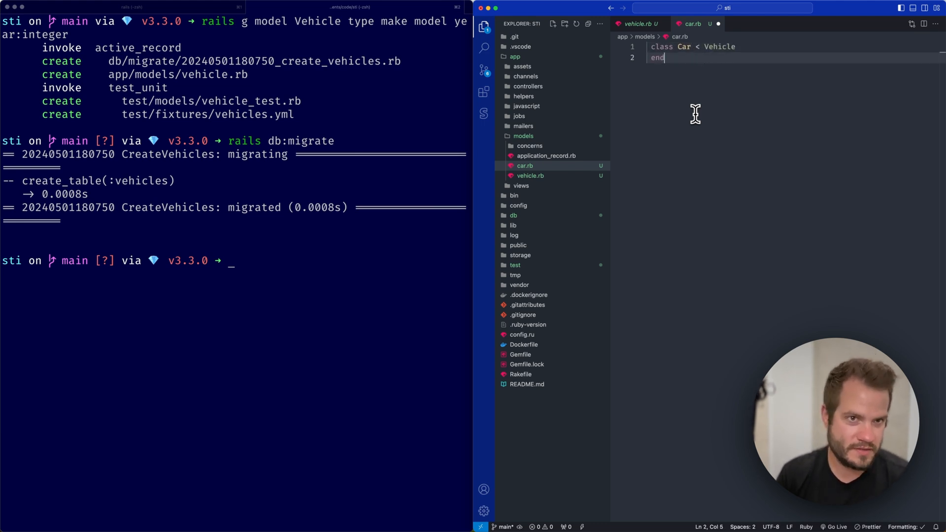
key("Enter")
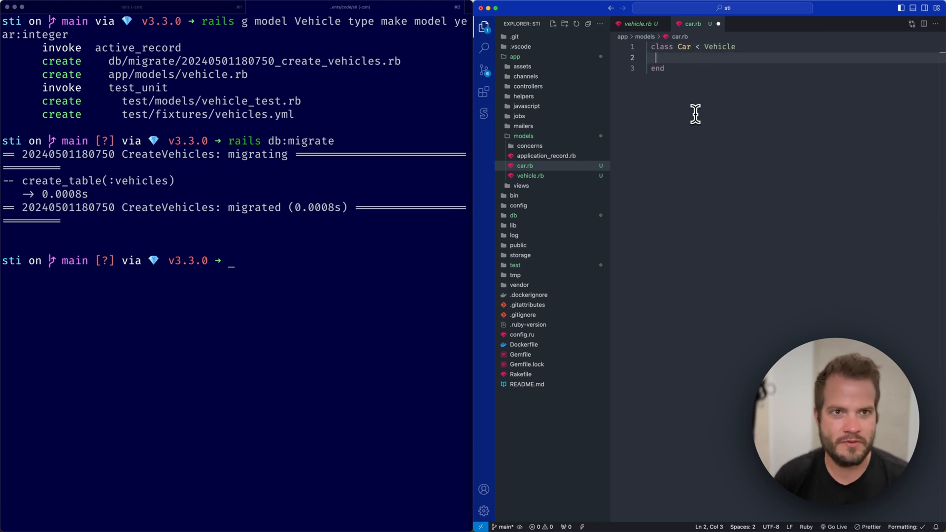
mouse_move(681, 114)
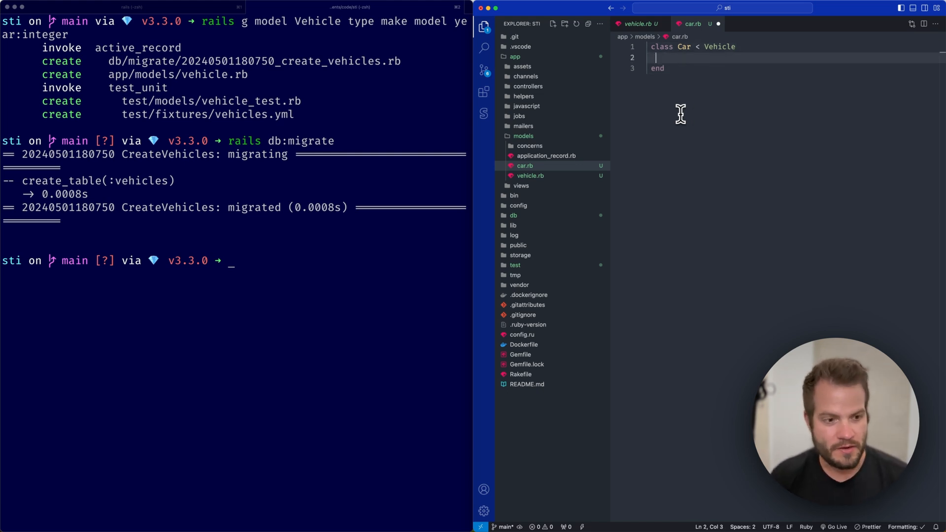
mouse_move(554, 143)
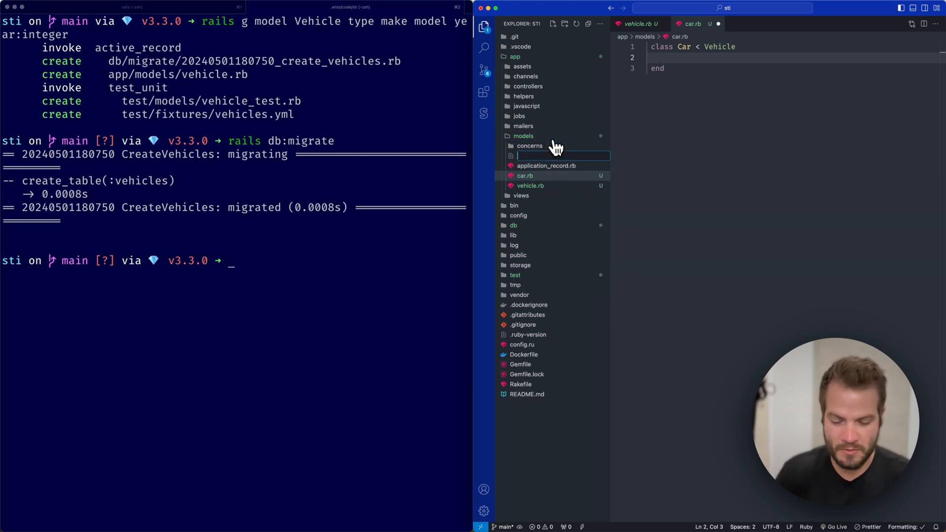
Create truck.rb defining 'class Truck < Vehicle', replacing the ApplicationRecord parent, and return to car.rb.
type("truck.rb")
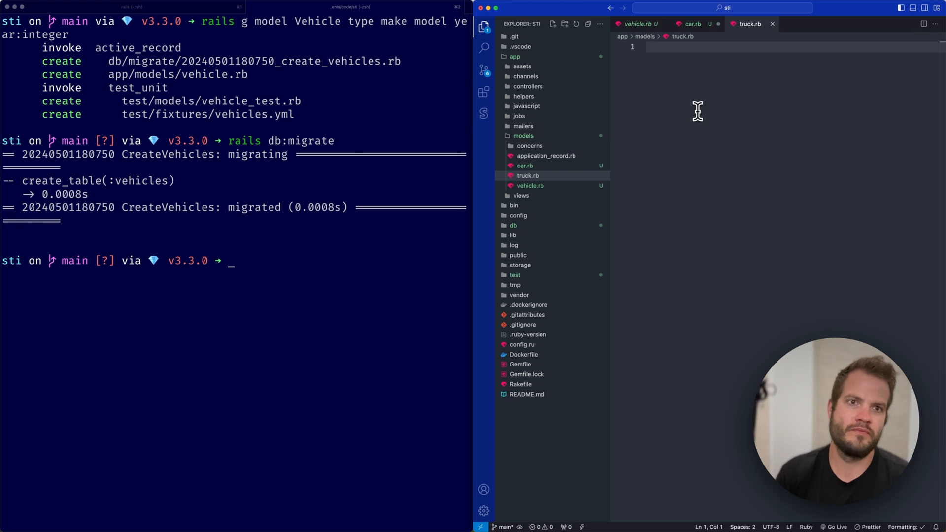
type("class")
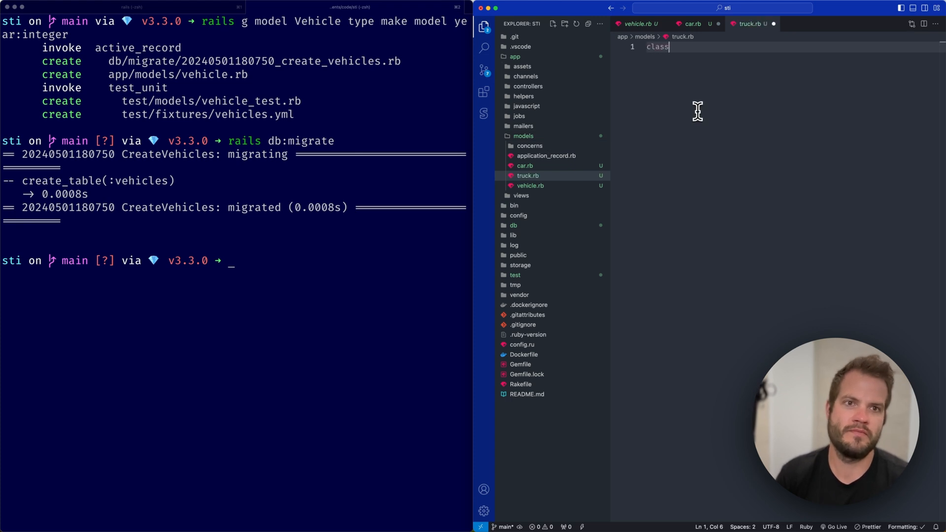
type("Truck <")
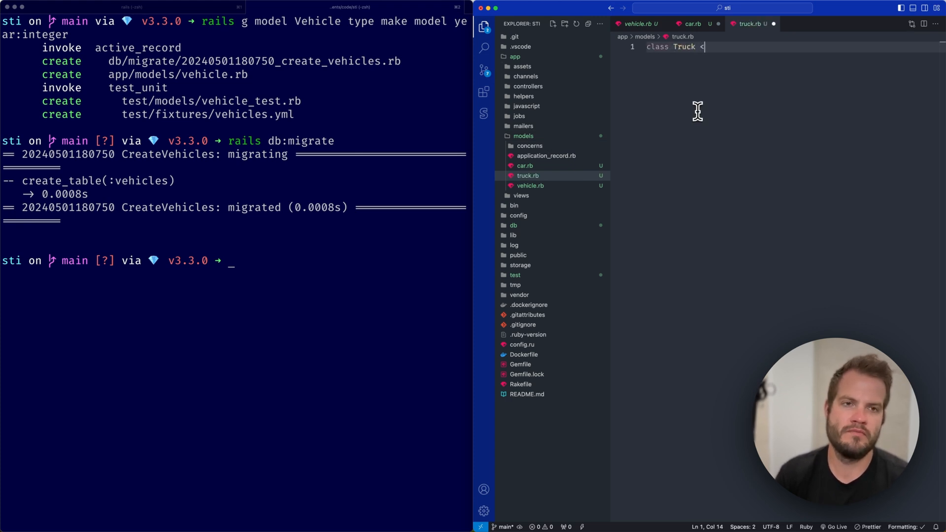
type("ApplicationRecord")
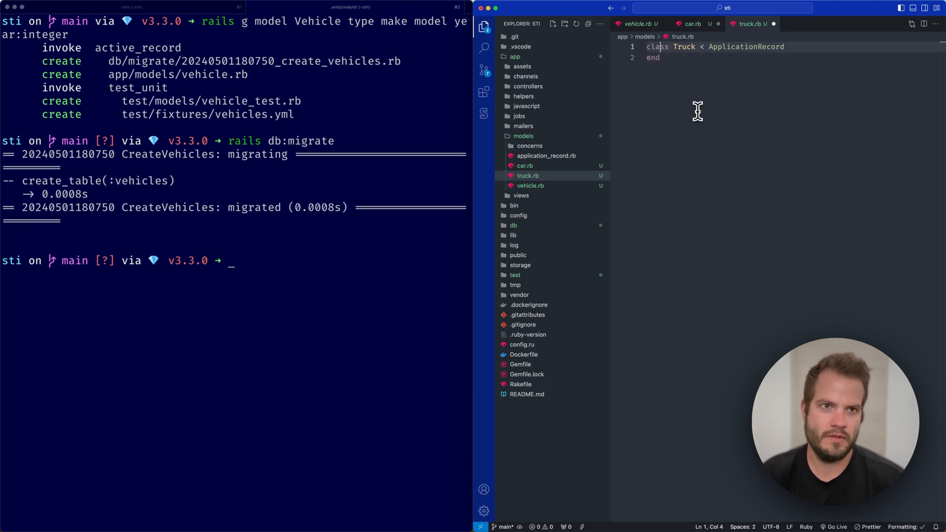
double_click(747, 47)
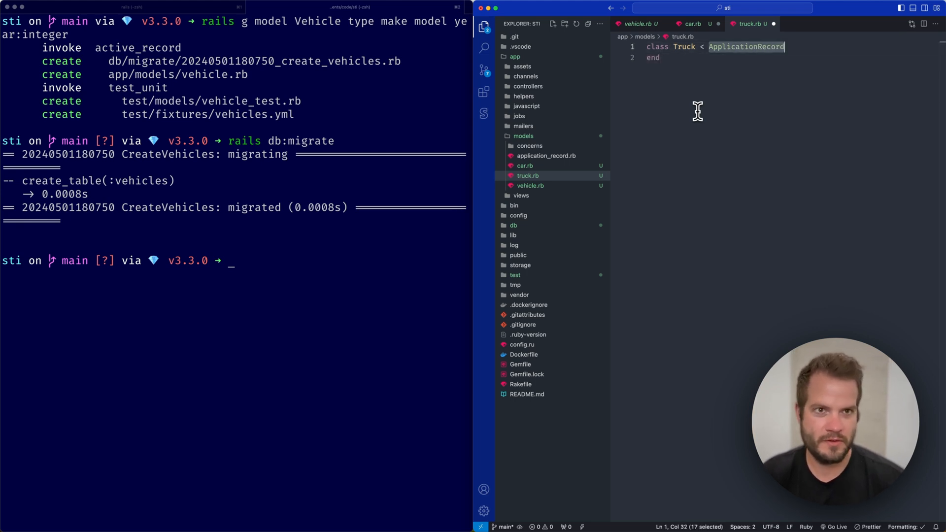
type("Vehicl")
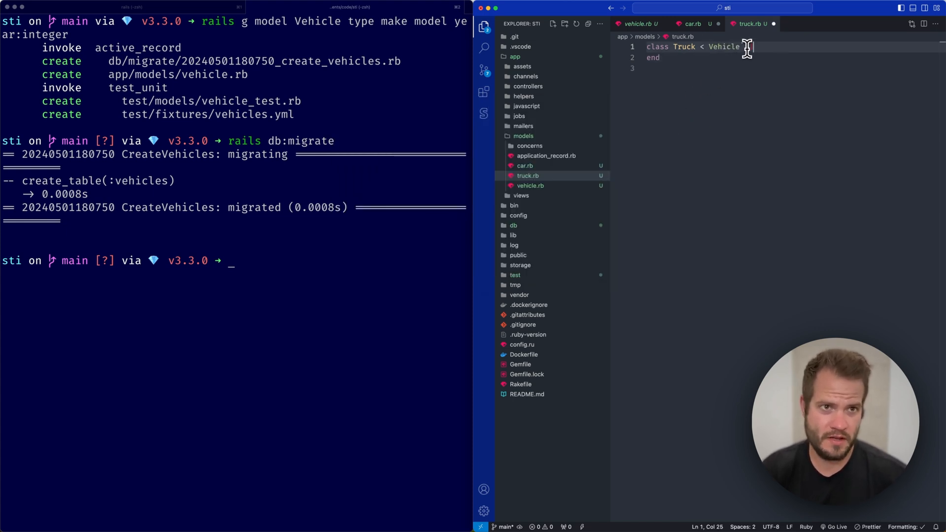
left_click(692, 24)
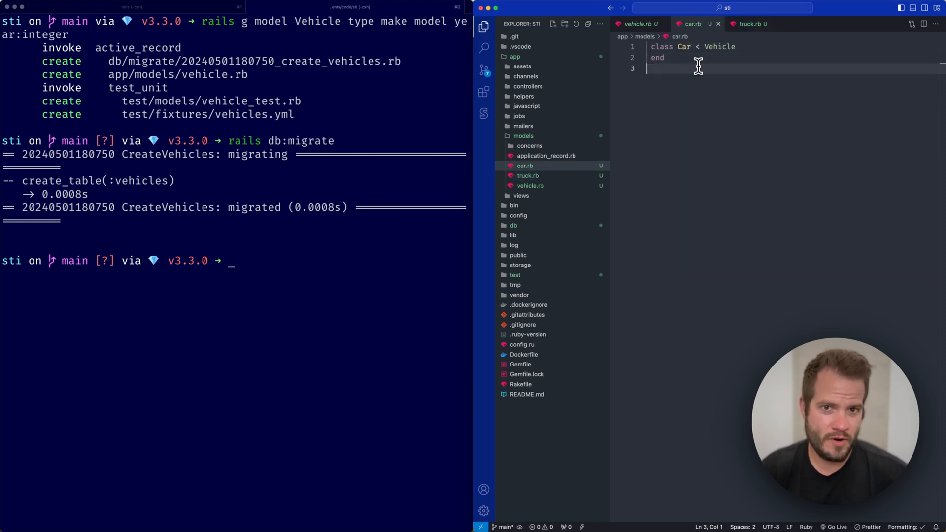
type("r")
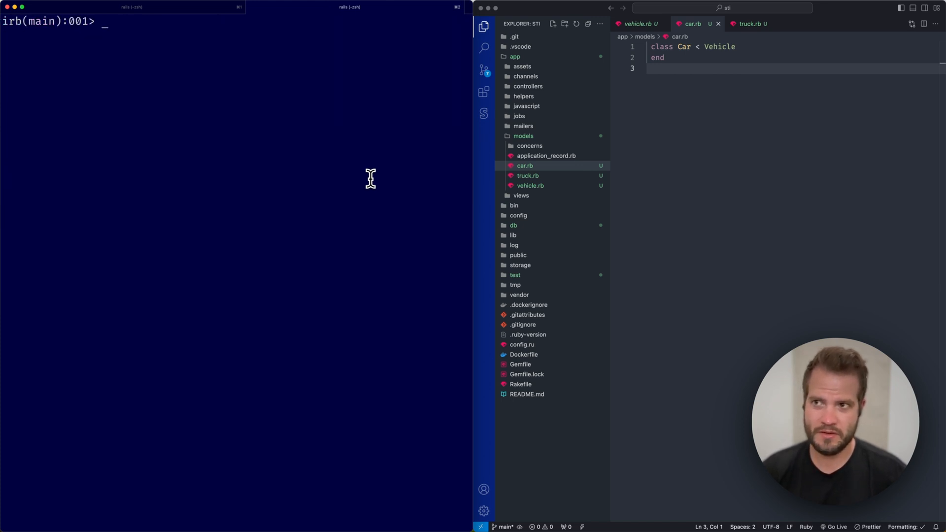
Run car = Car.create(make: 'Toyota', model: 'Corolla', year: 2021) in the Rails console.
type("car =")
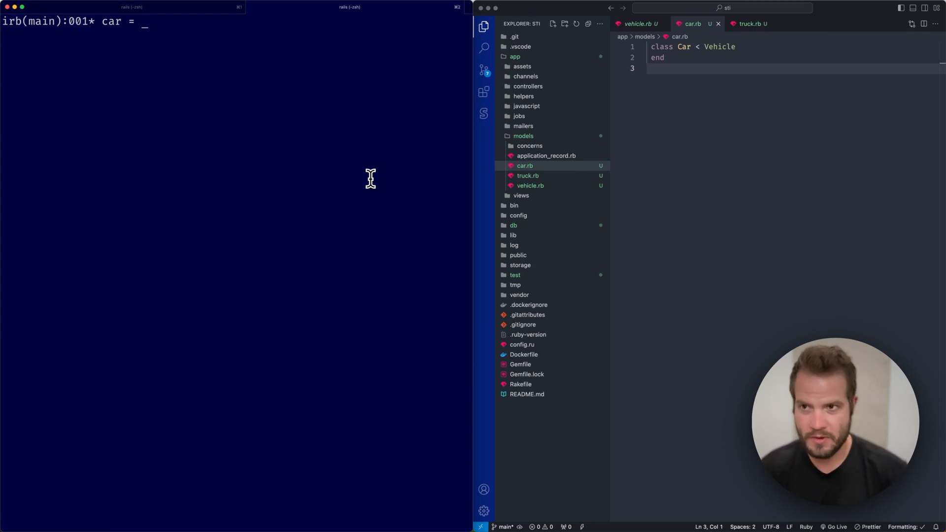
type("Car.")
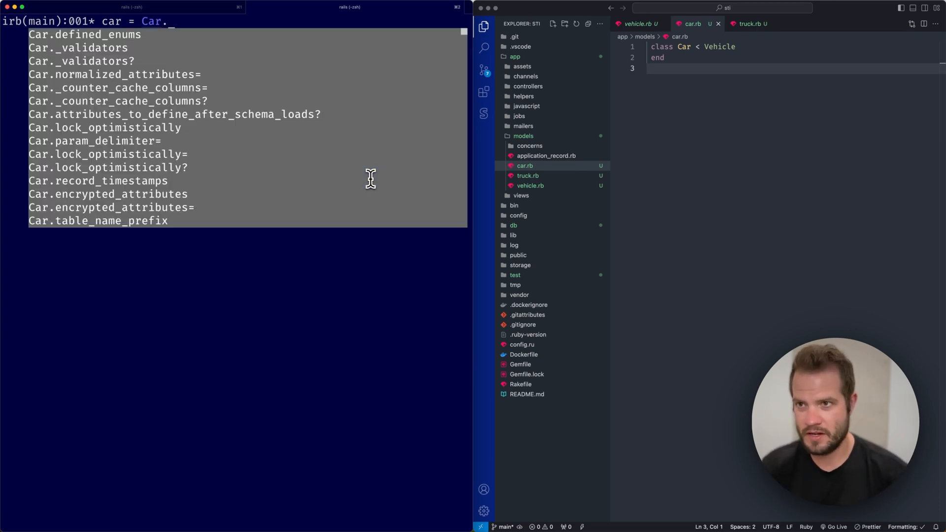
type("create(")
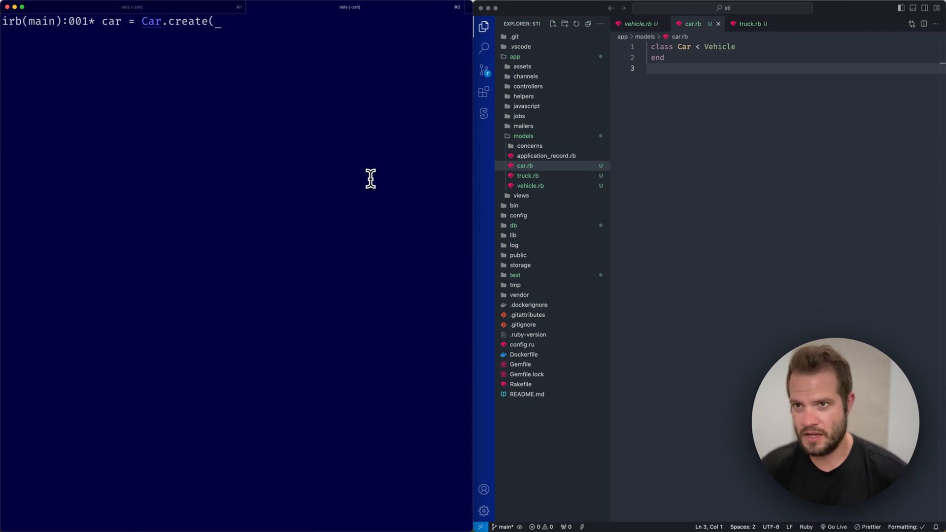
type("'")
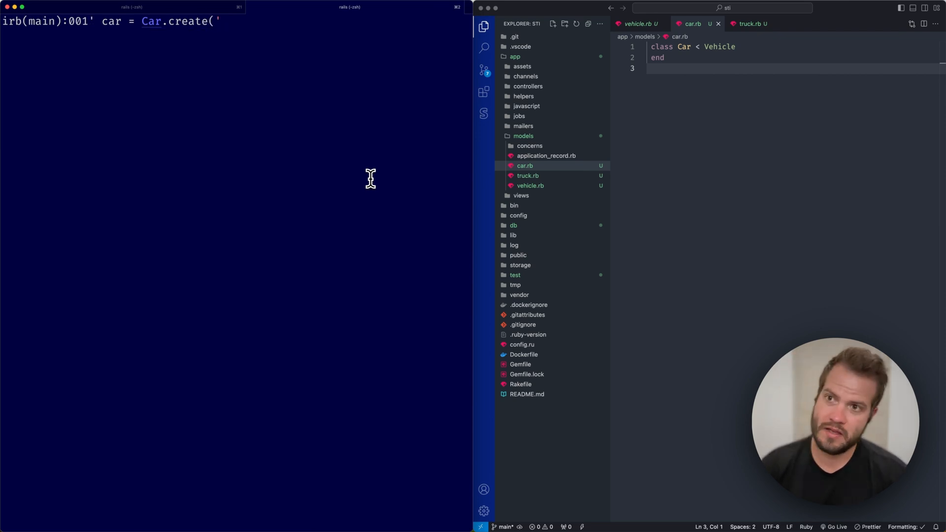
type("make:")
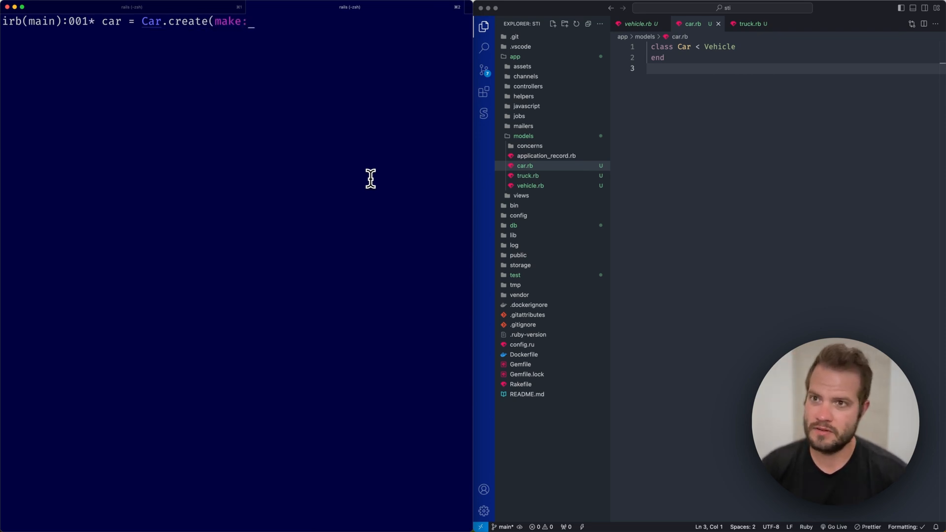
type("'Toyota'")
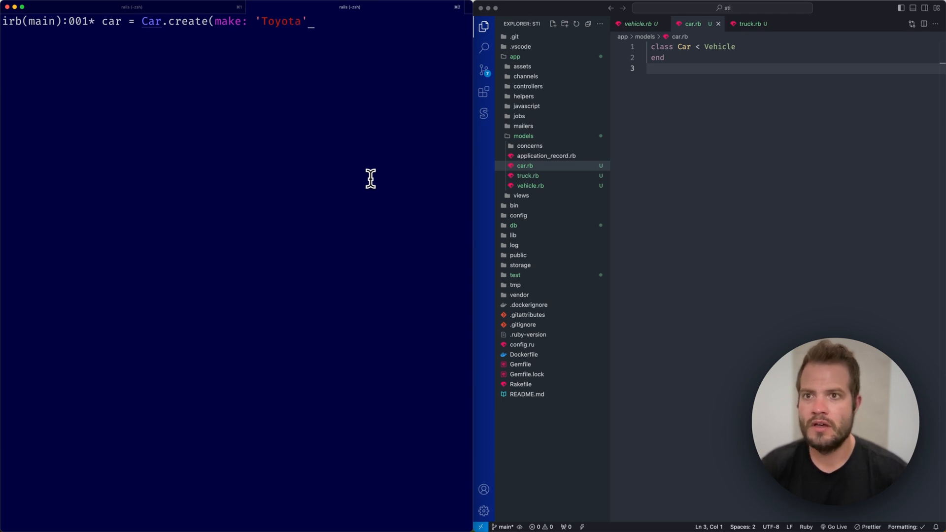
type(", model: '")
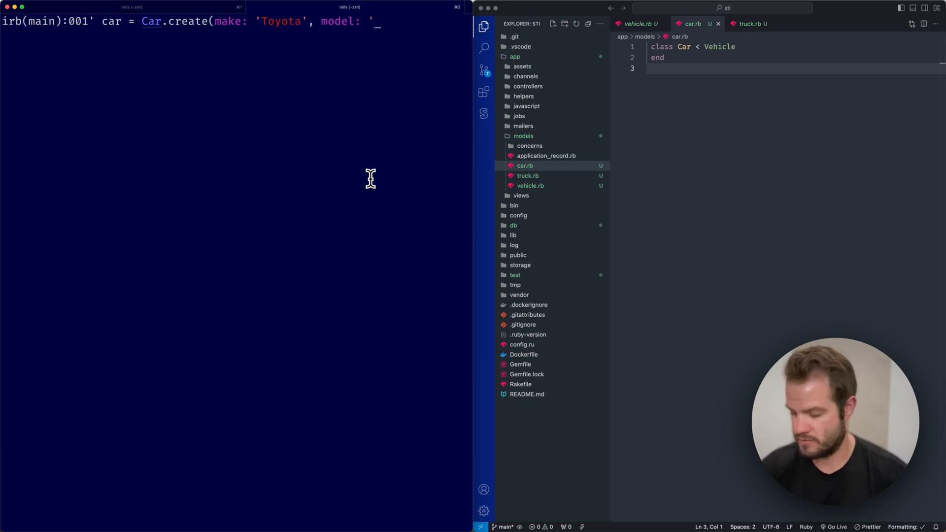
type("C")
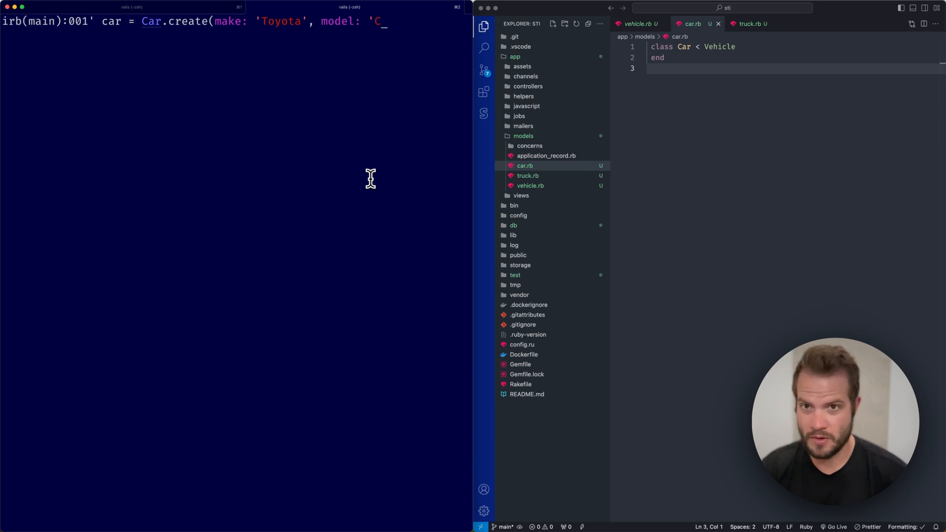
type("orolla")
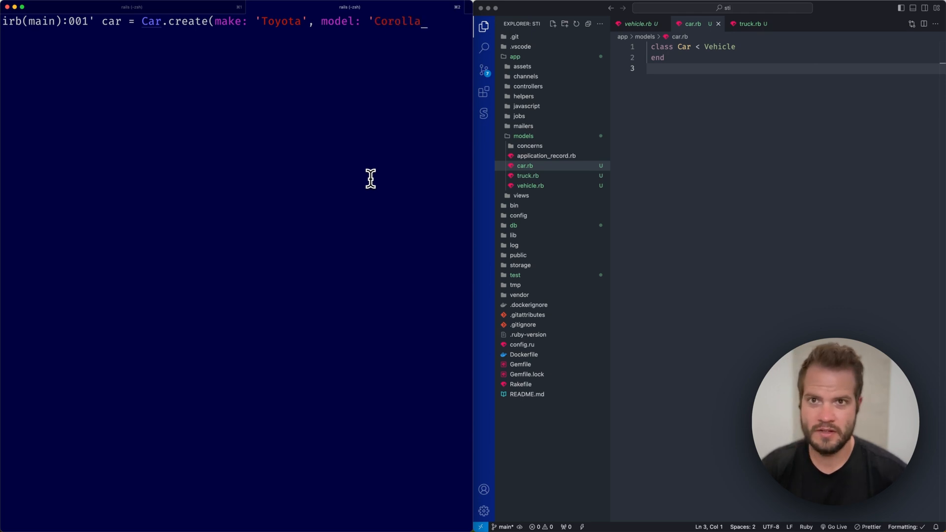
type("',")
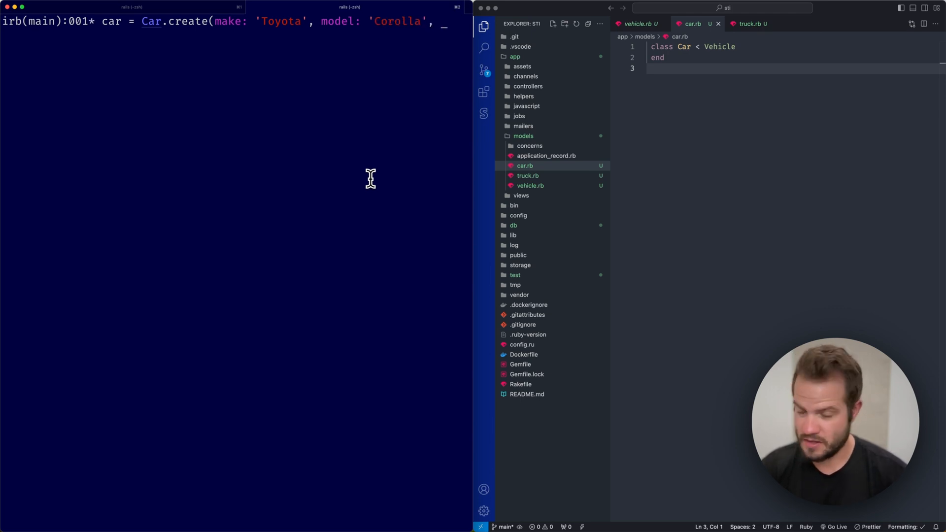
type("year:")
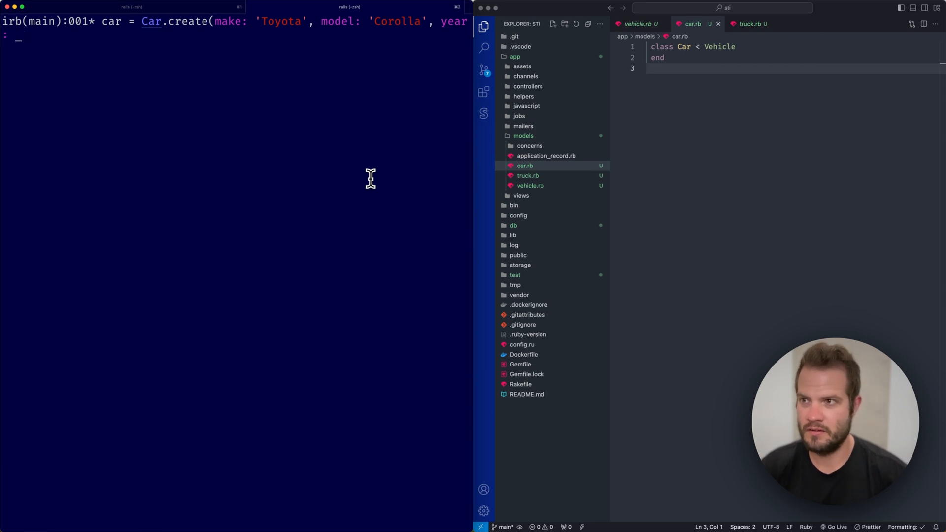
type("2021)")
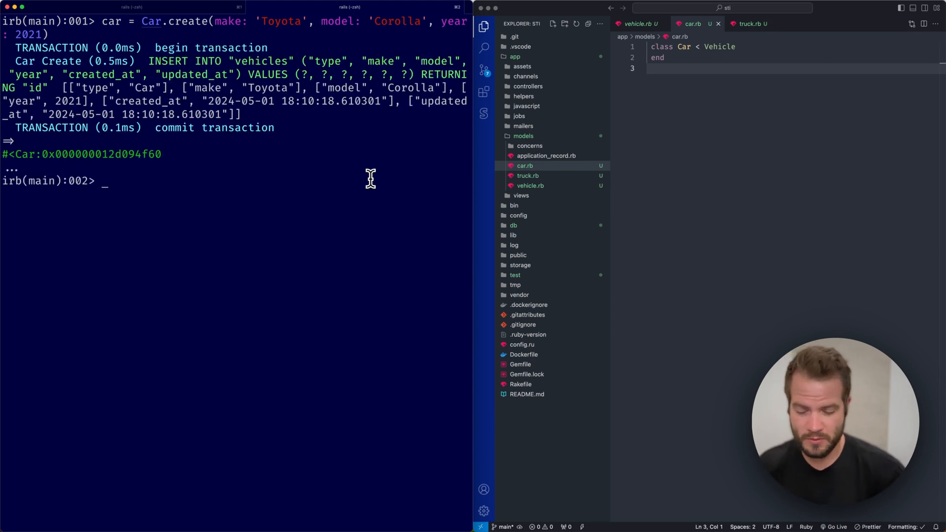
type("Vehicle.all")
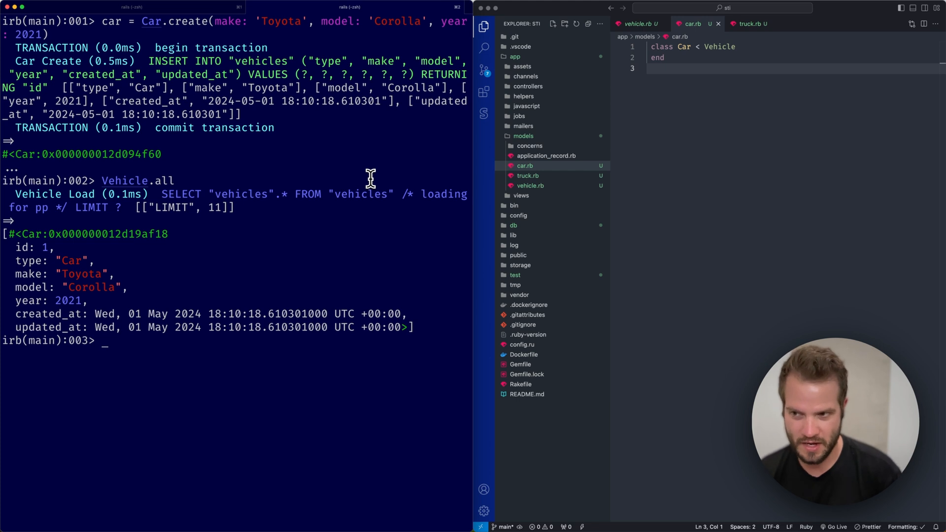
mouse_move(156, 254)
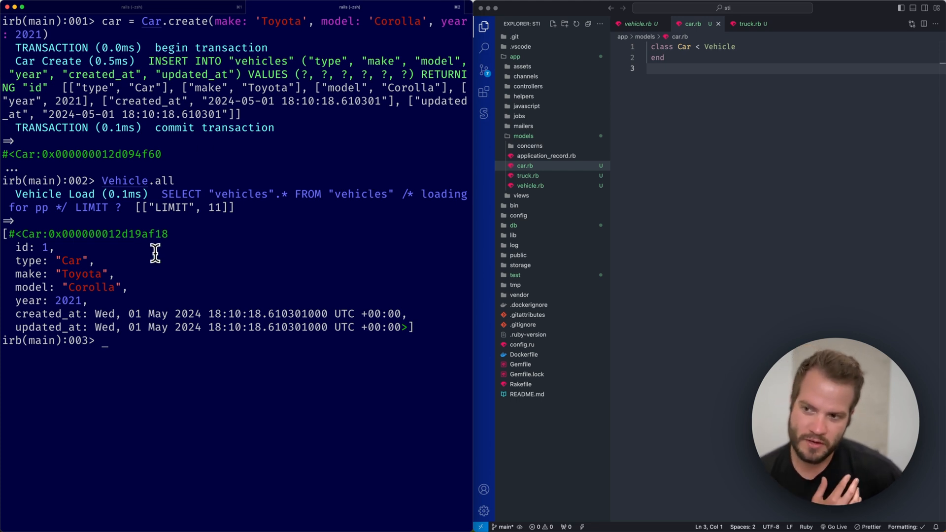
Highlight the type attribute showing Car in the Vehicle.all result and begin a truck assignment.
double_click(27, 261)
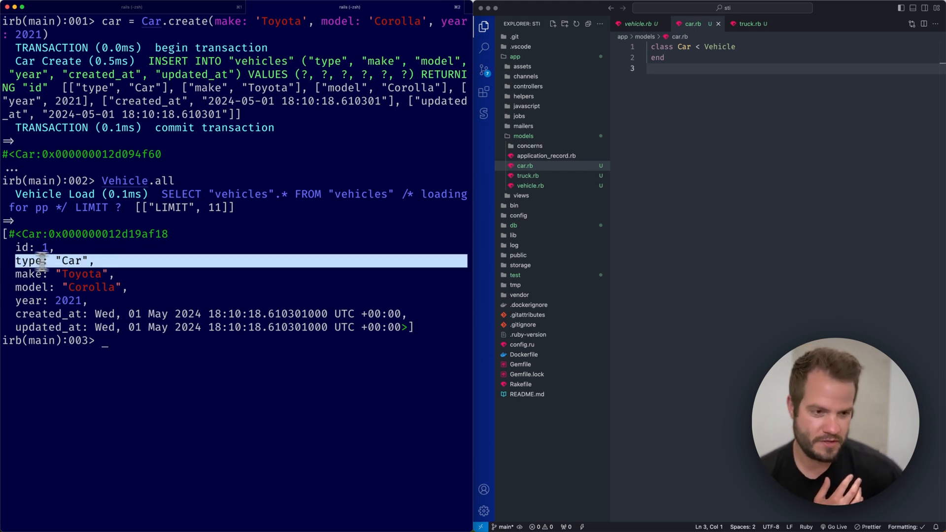
mouse_move(150, 223)
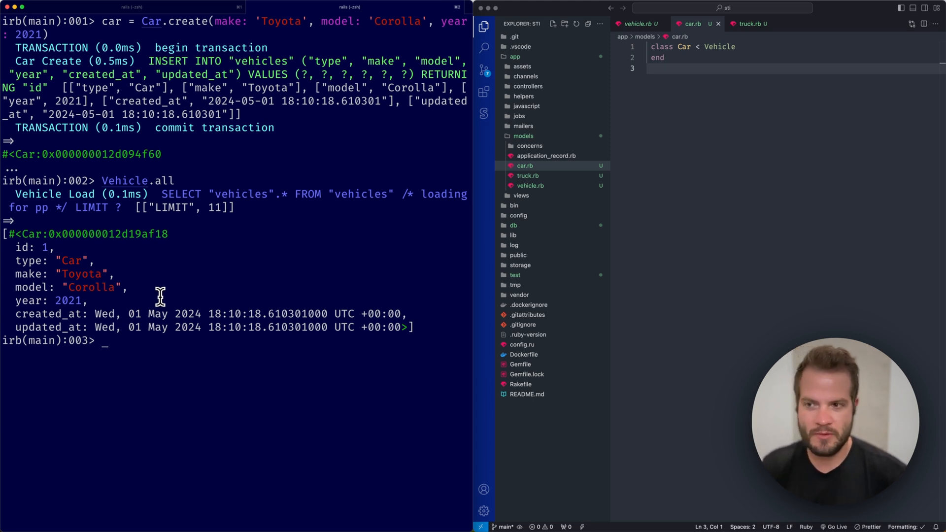
type("truck =")
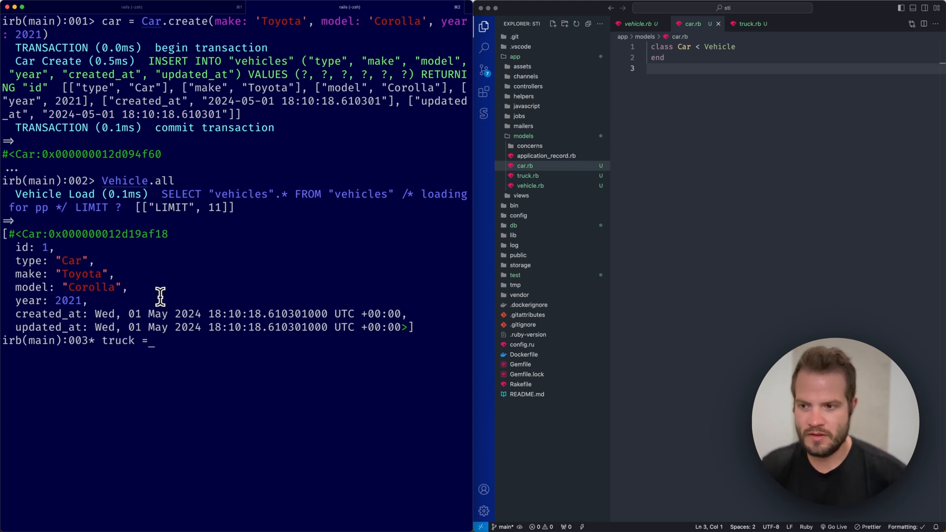
Run truck = Truck.create(make: 'Honda', model: 'Ridgeline', year: 201…) in the console.
type("Truck.create")
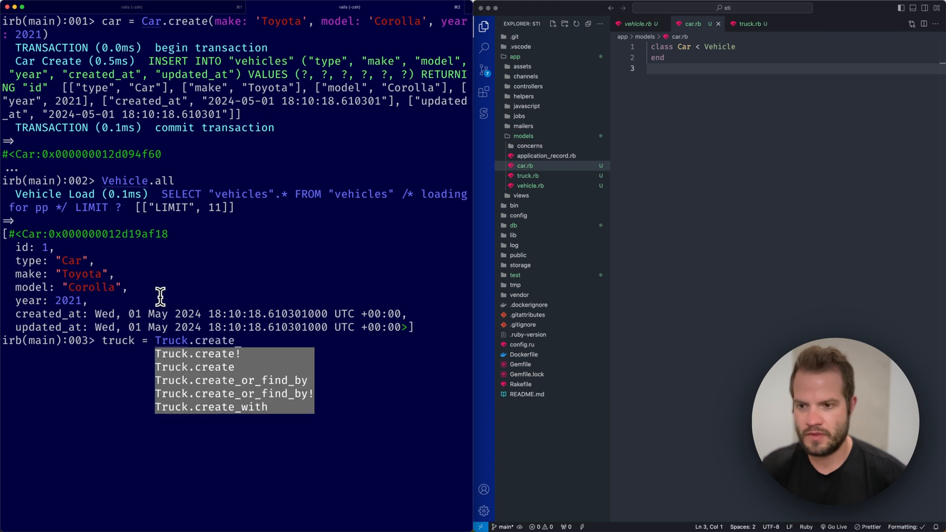
type("(make: 'Honda', model: '")
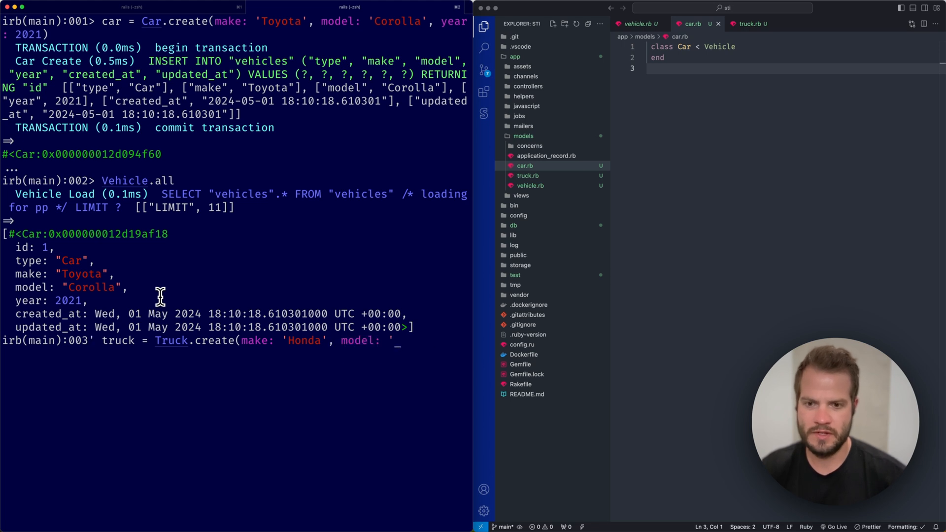
type("Ridgeline")
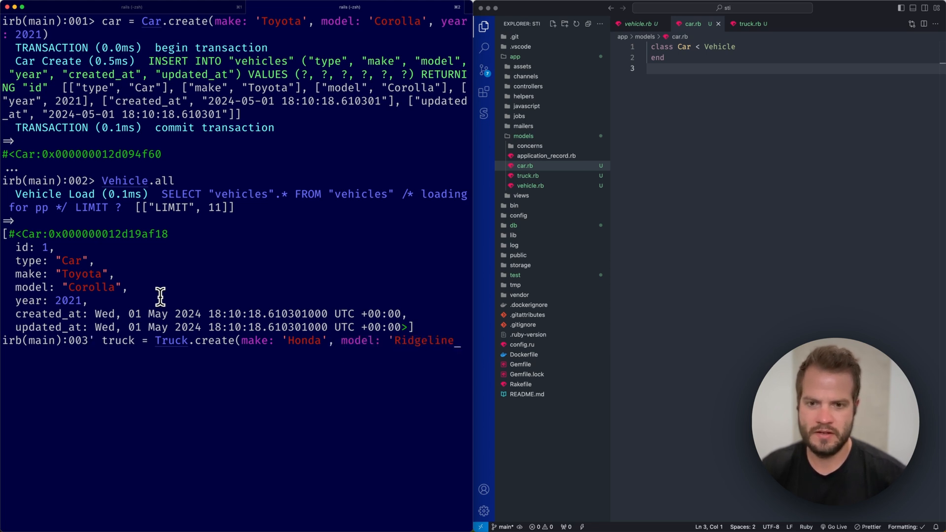
type(",")
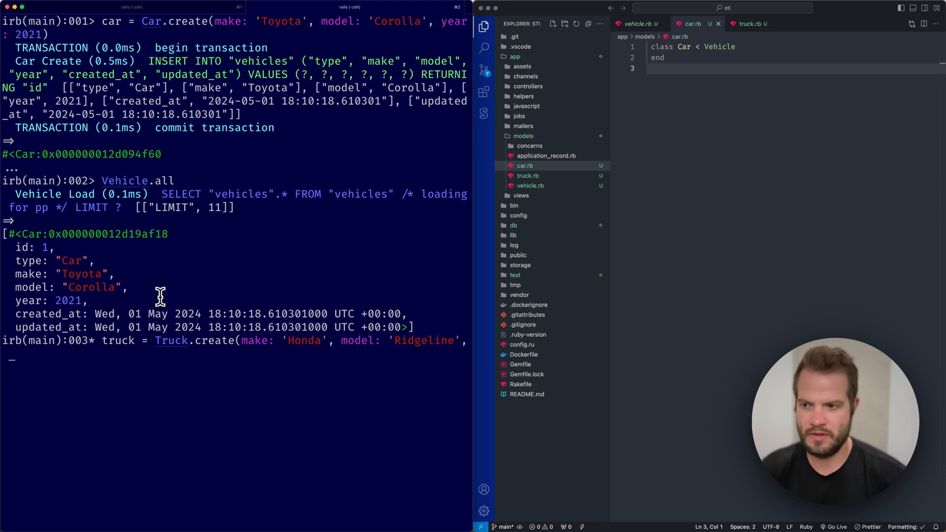
type("year: 201")
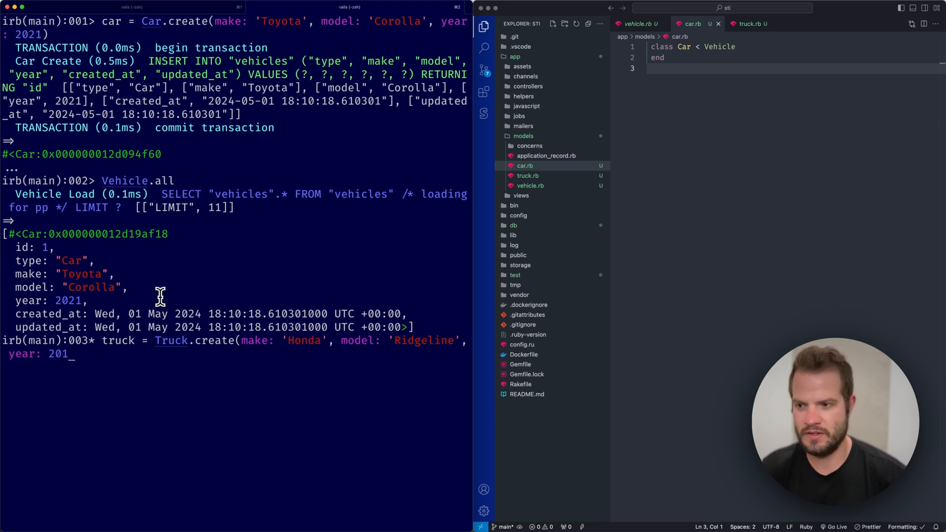
key("Enter")
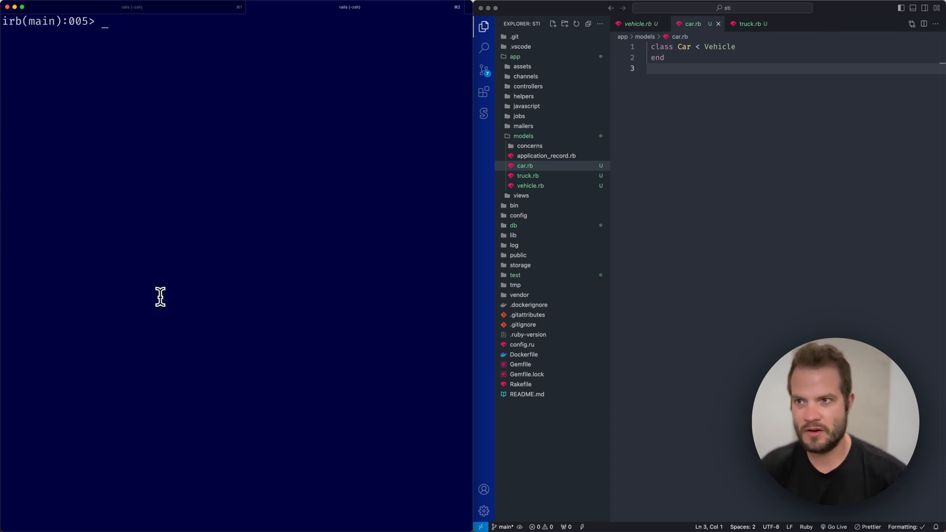
Query Vehicle.where by type to show only capitalised 'Car' returns the Corolla, then view truck.rb.
type("Vehical")
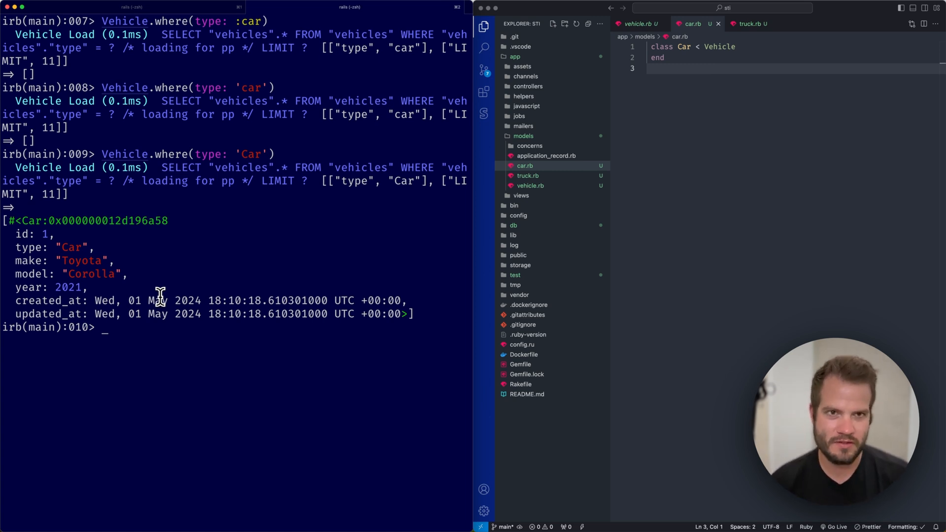
mouse_move(575, 194)
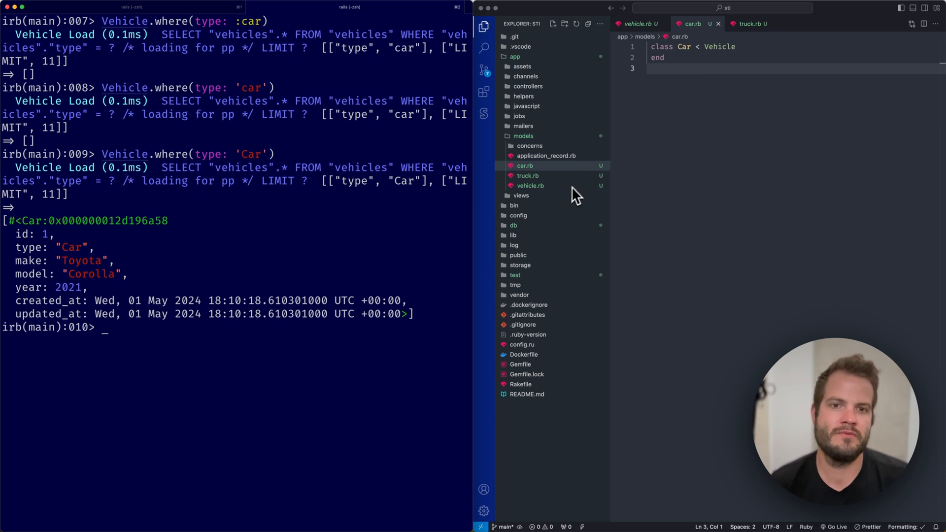
left_click(527, 175)
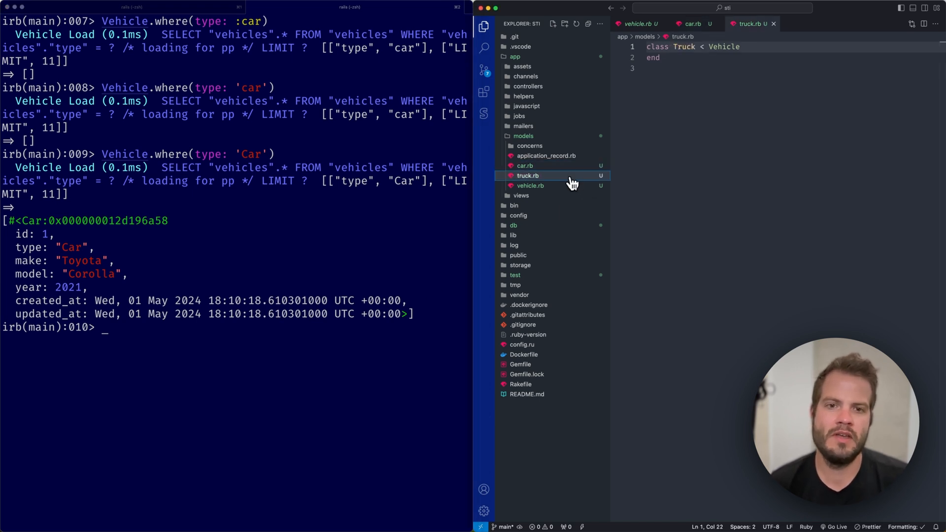
View vehicle.rb, the empty Vehicle class inheriting from ApplicationRecord.
left_click(530, 186)
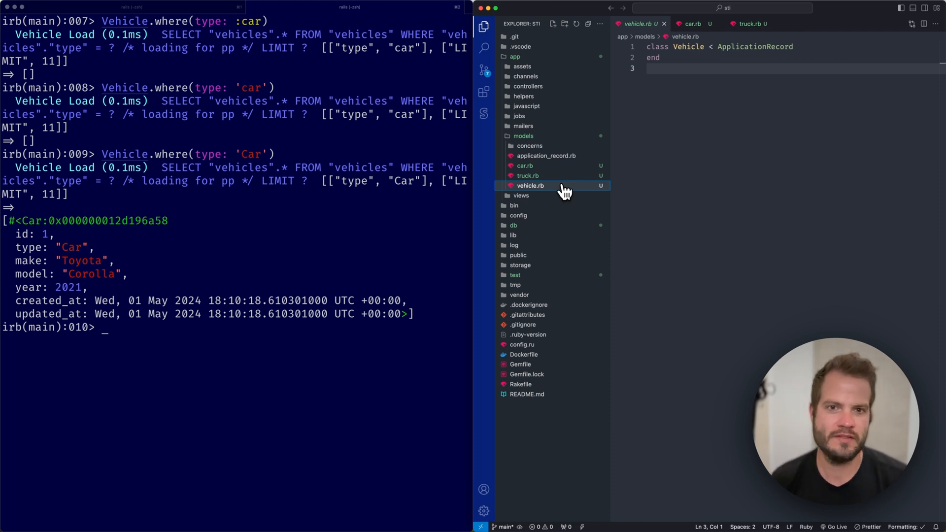
mouse_move(558, 176)
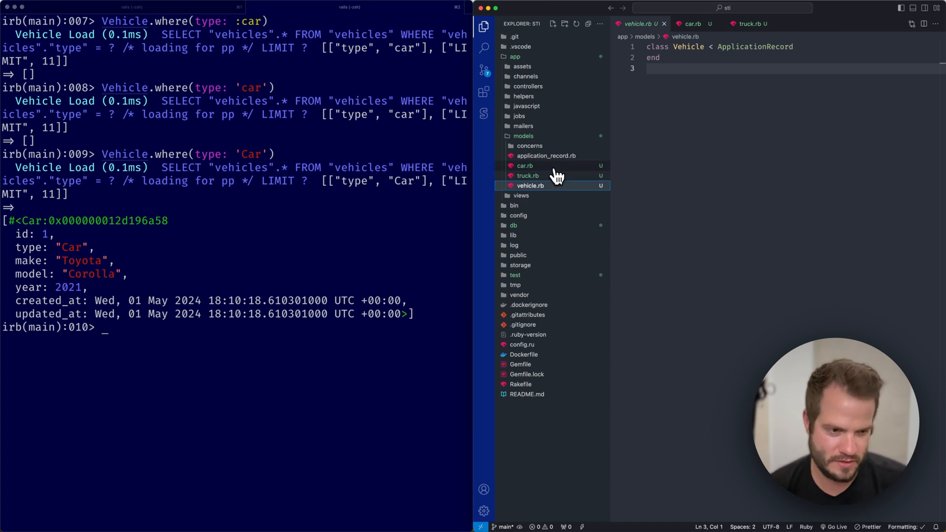